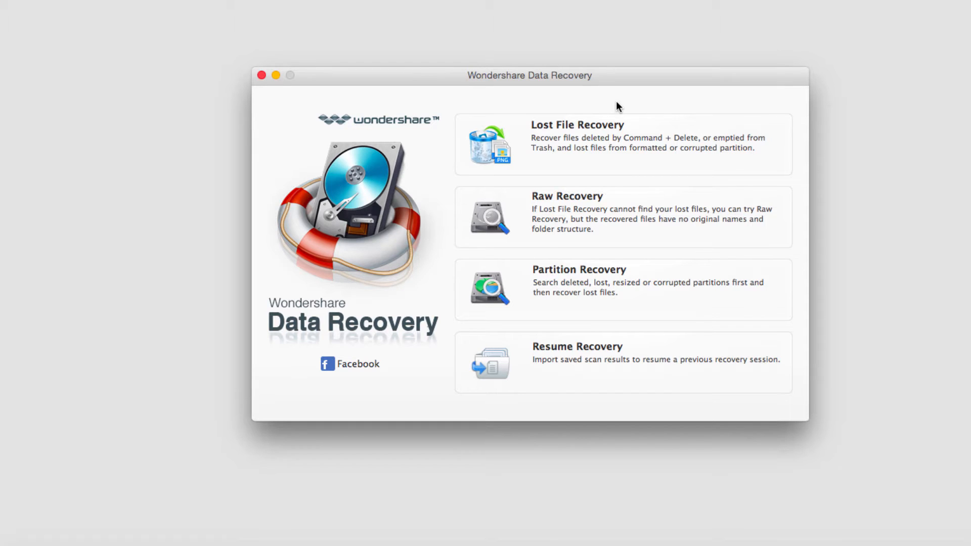
mouse_move(765, 87)
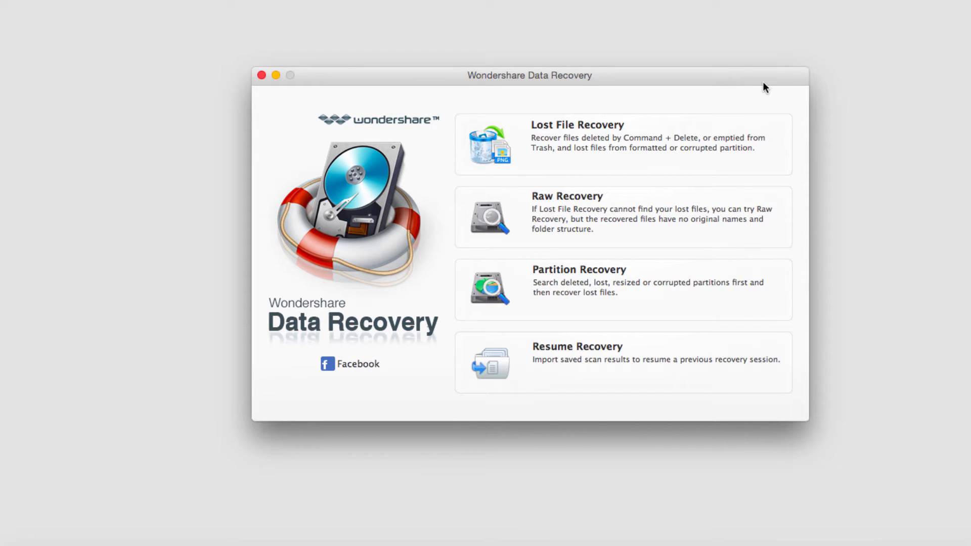
mouse_move(743, 79)
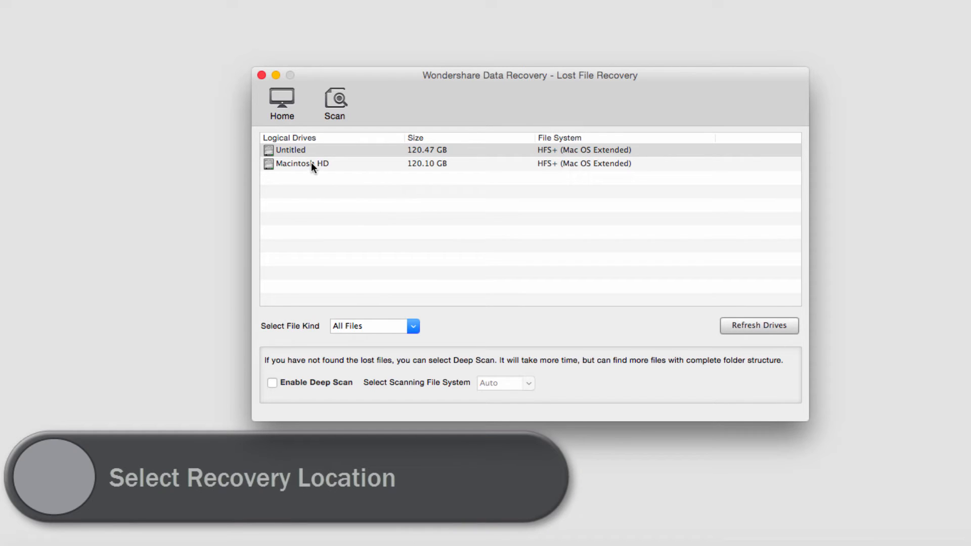
Select Macintosh HD as the drive to search with All Files as the file kind.
click(302, 164)
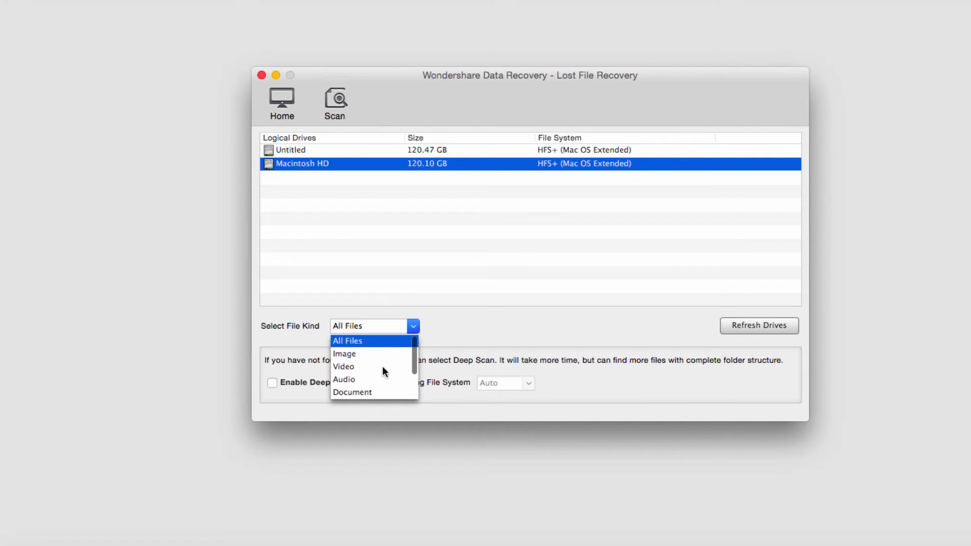
click(347, 341)
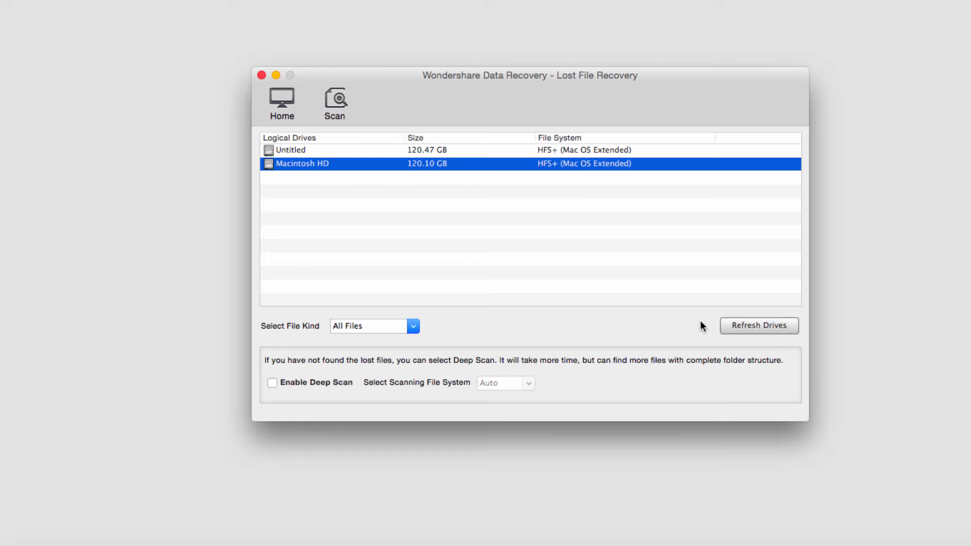
mouse_move(329, 354)
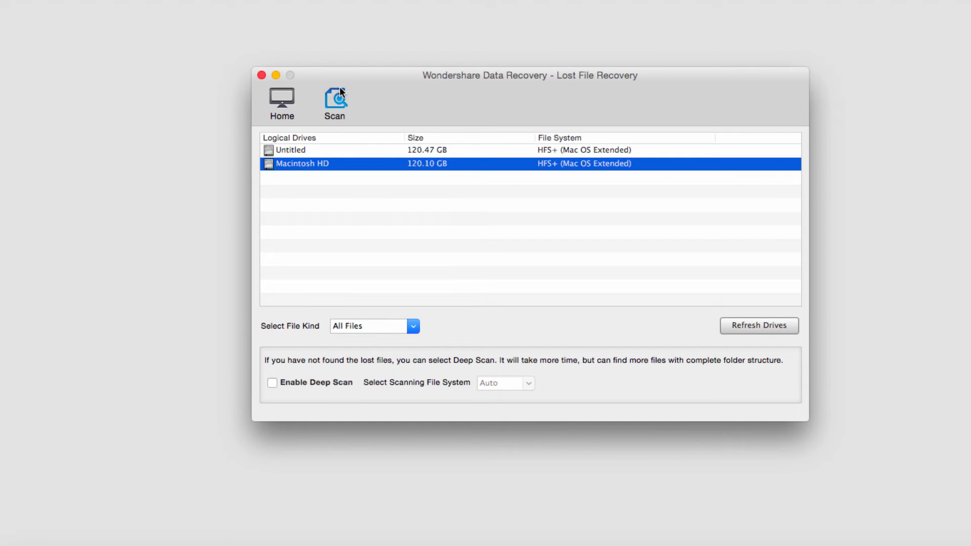
Run the scan of Macintosh HD, finding 166 files in Trash and Lost Location.
click(335, 102)
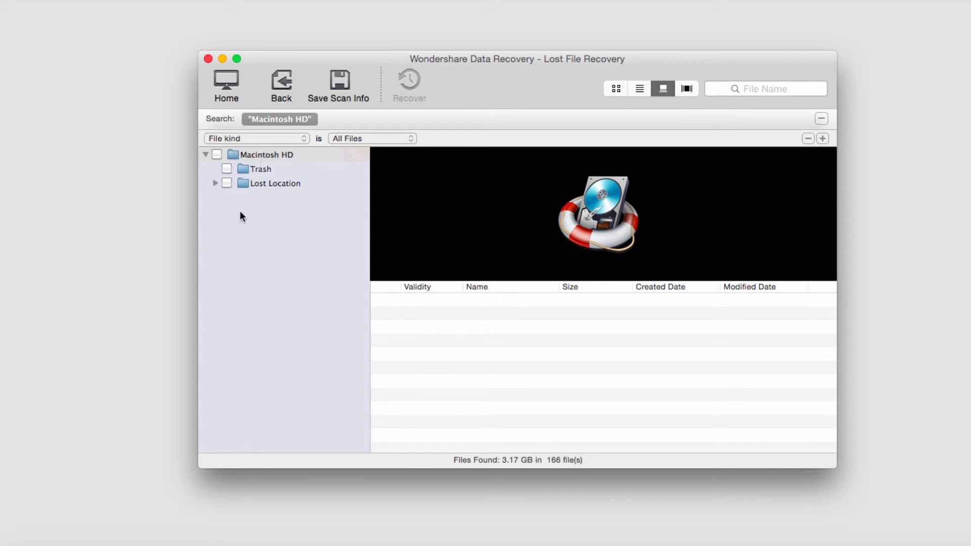
Filter the results to Document files and expand Lost Location to show the one found file.
click(254, 138)
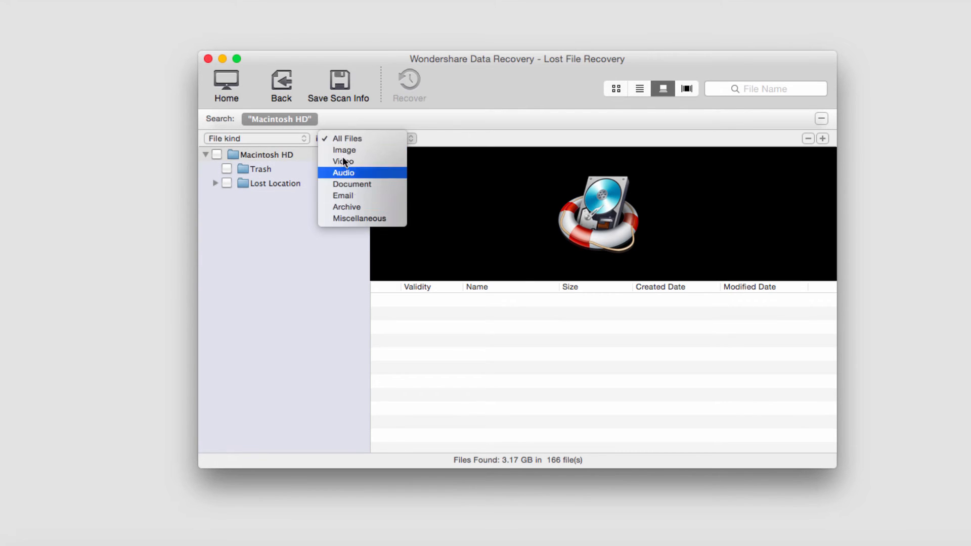
click(345, 150)
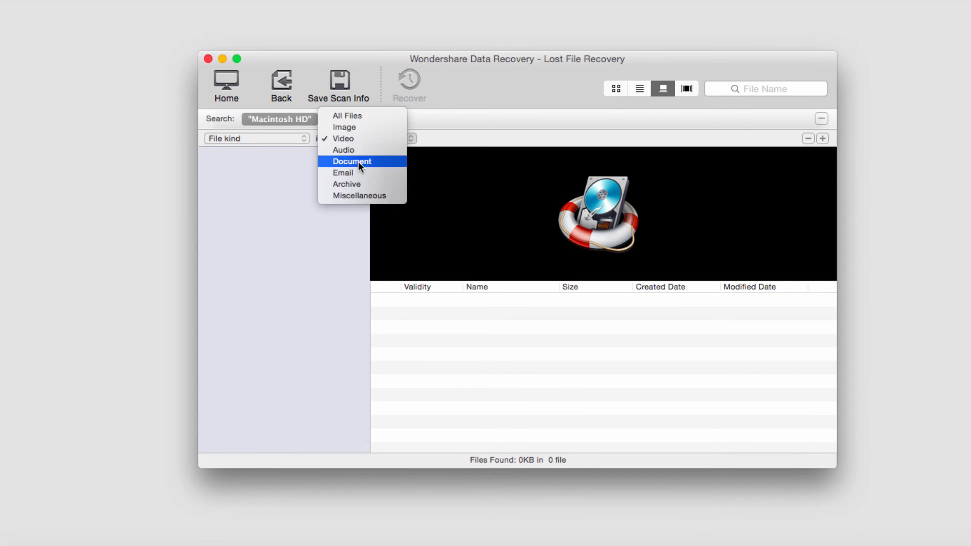
click(352, 161)
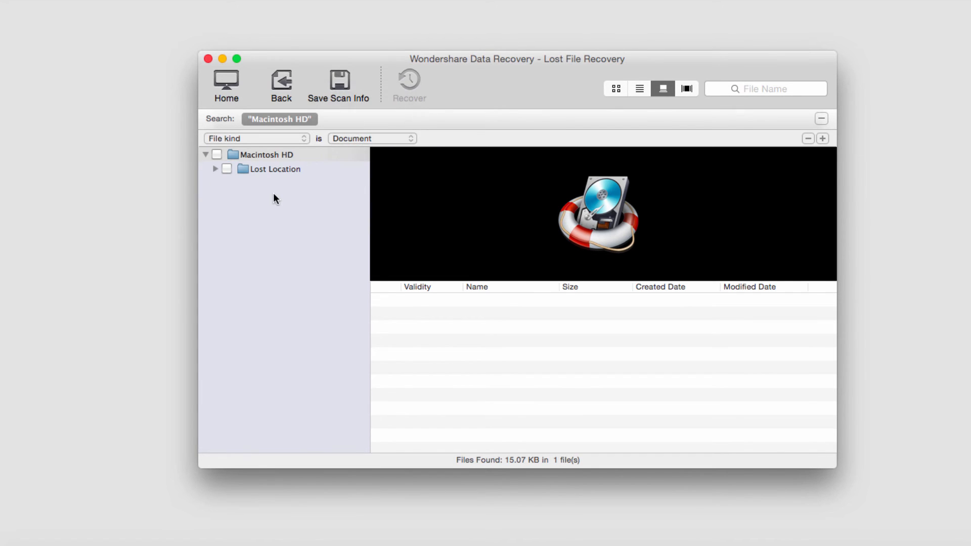
click(215, 168)
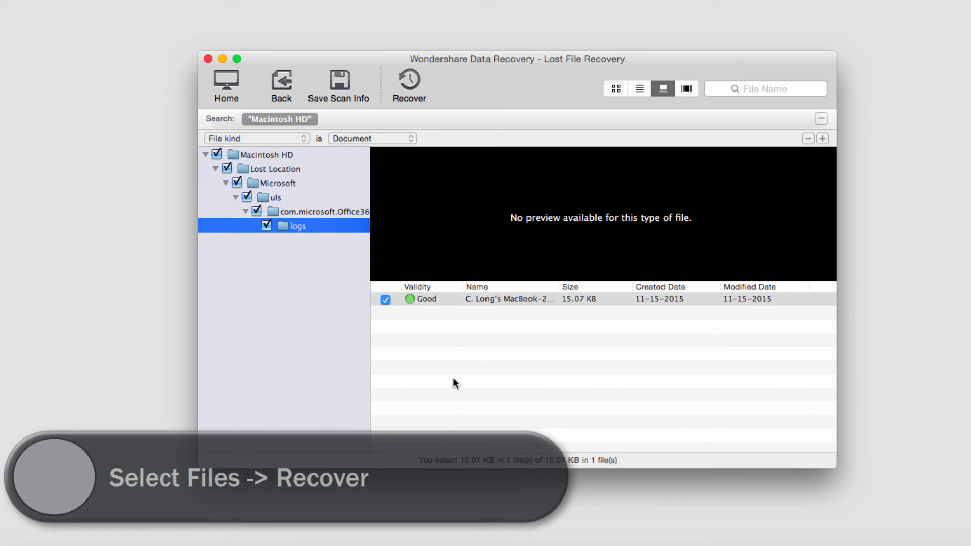
mouse_move(569, 467)
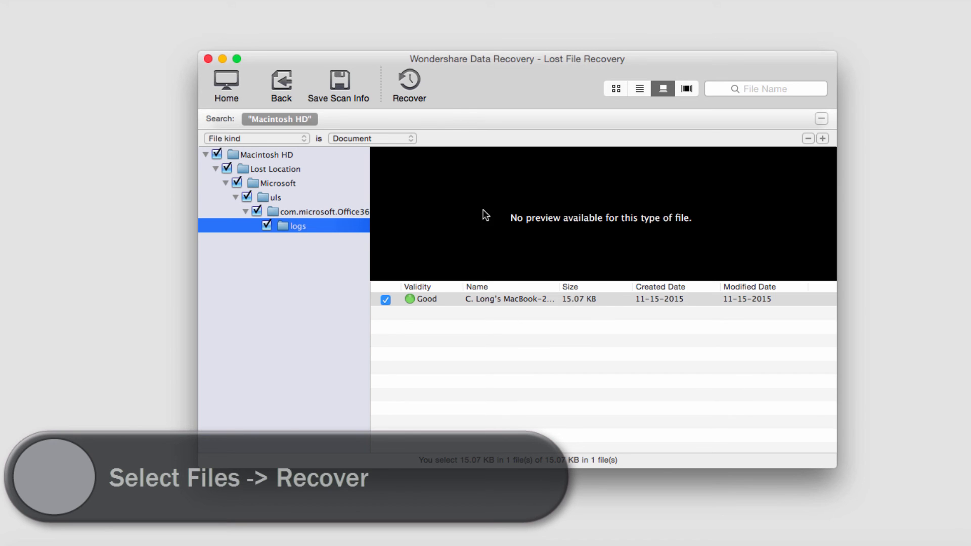
Recover the checked 15.07 KB document into the suggested 'Data Recovery 2015-11-15' folder.
click(408, 84)
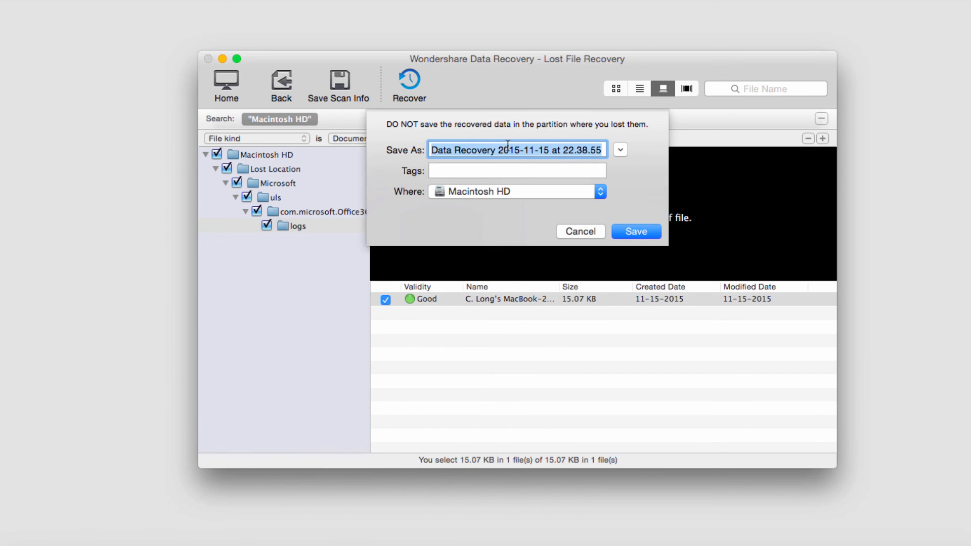
click(597, 191)
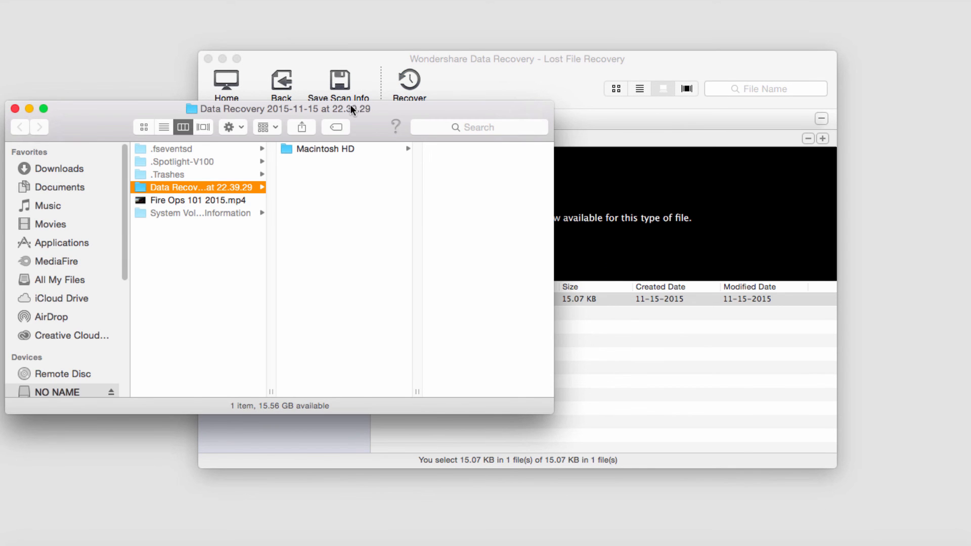
Close the recovered folder's Finder window and return Home, prompting to save scan results.
drag(280, 109, 483, 109)
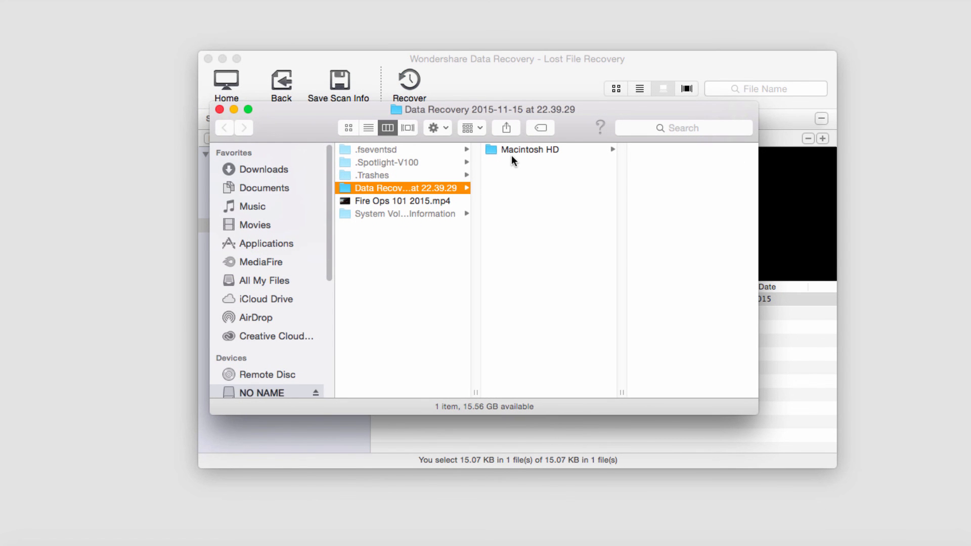
click(529, 150)
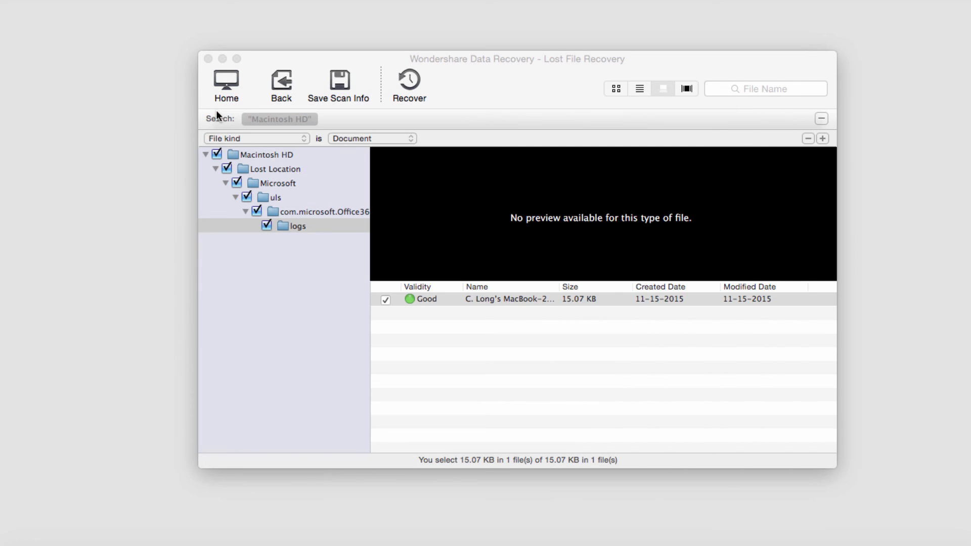
click(226, 84)
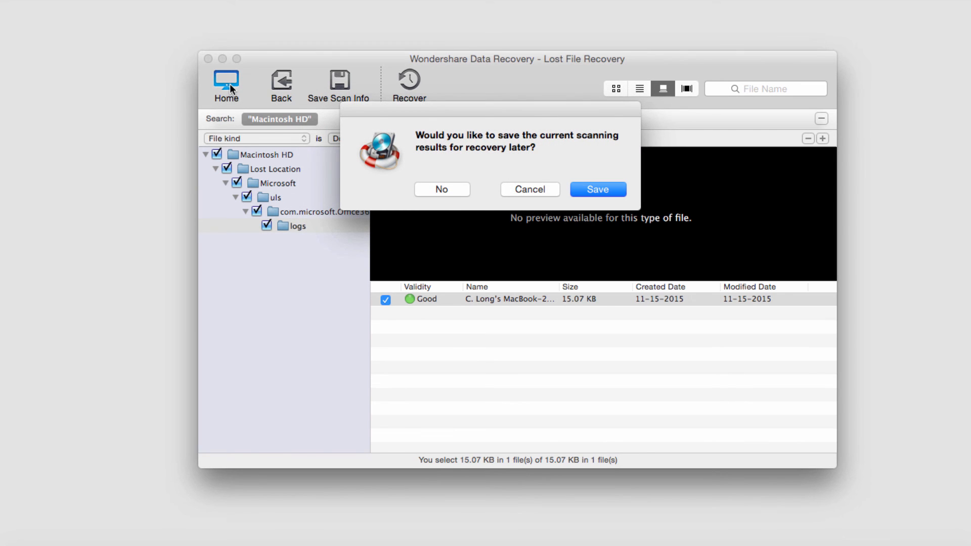